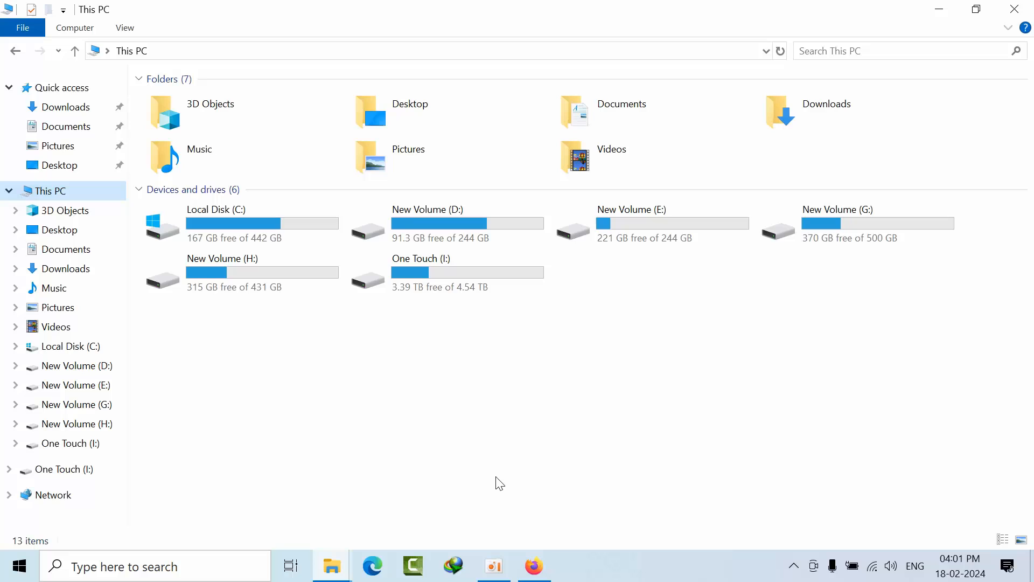
mouse_move(520, 441)
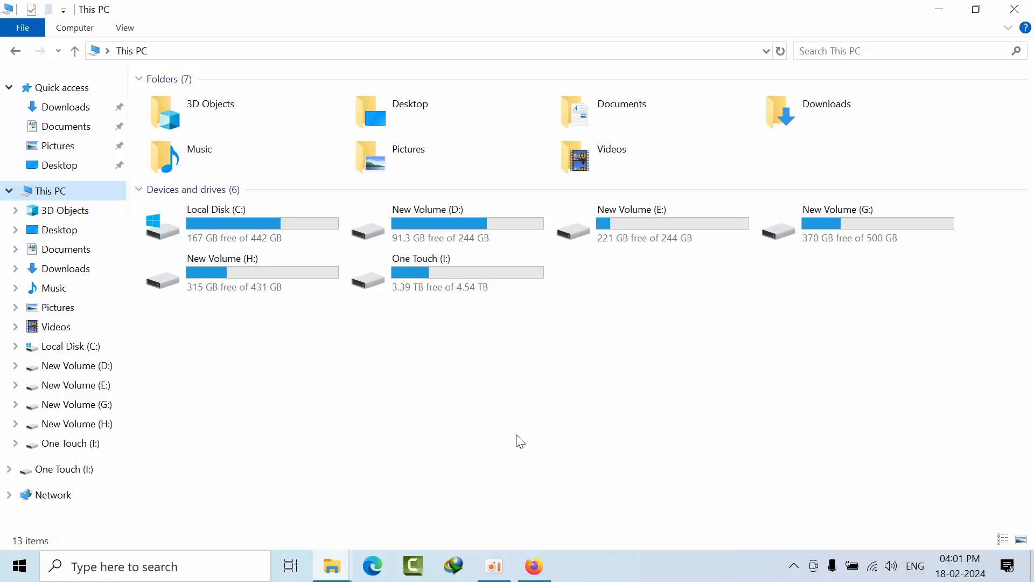
Refresh This PC, enter Local Disk (C:) and go into the Windows folder
right_click(521, 441)
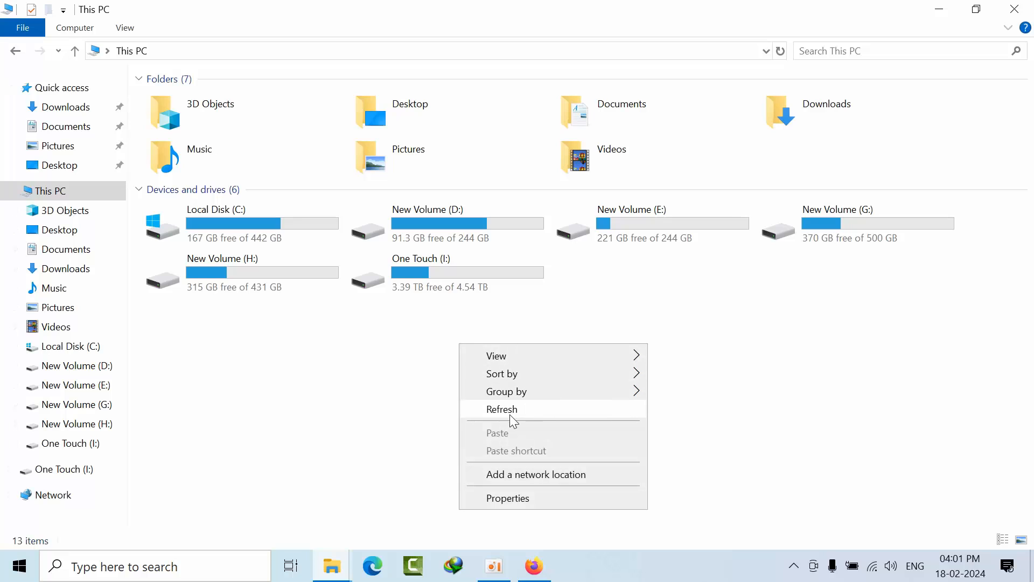
left_click(502, 410)
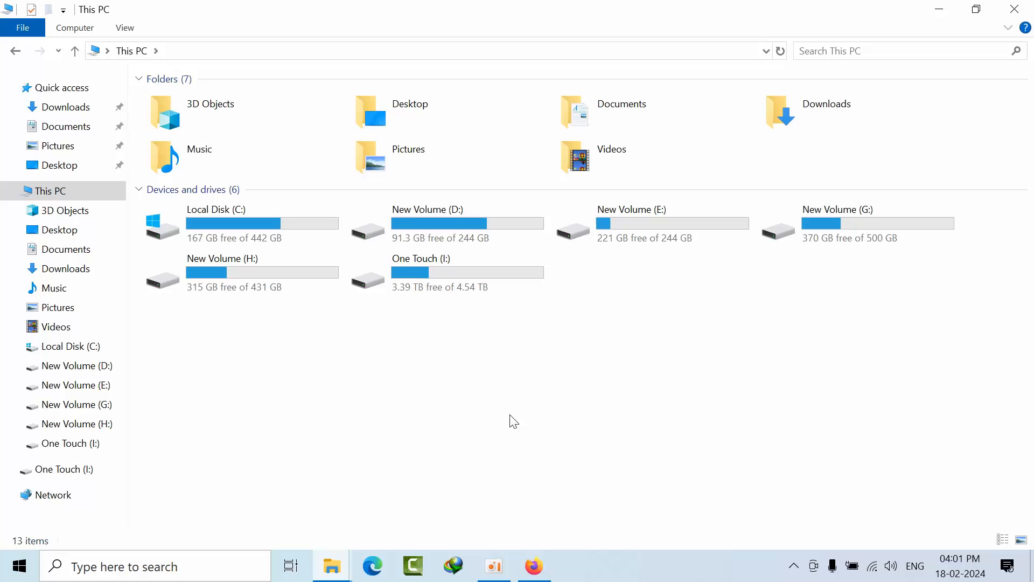
mouse_move(517, 411)
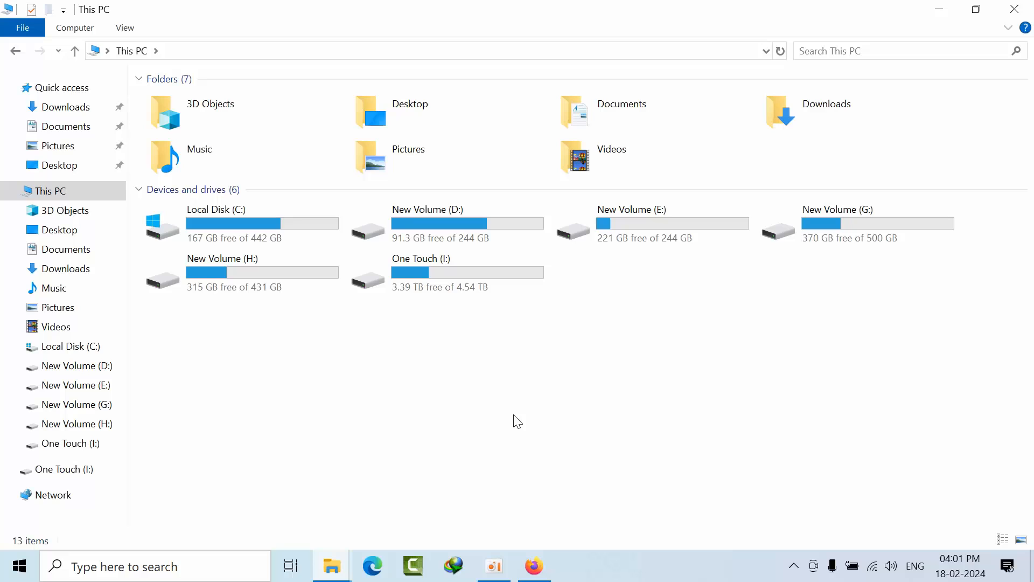
mouse_move(370, 379)
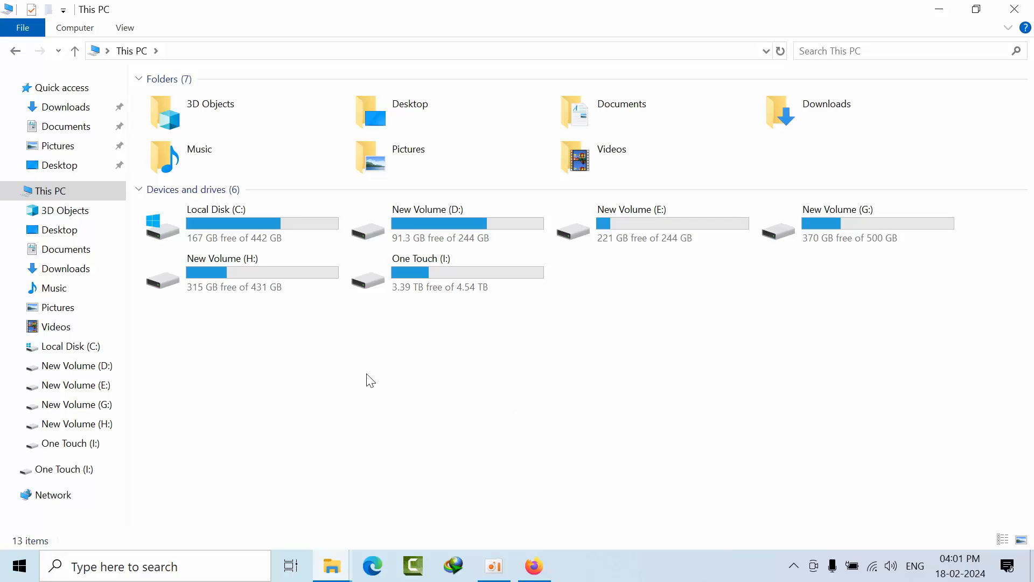
left_click(248, 226)
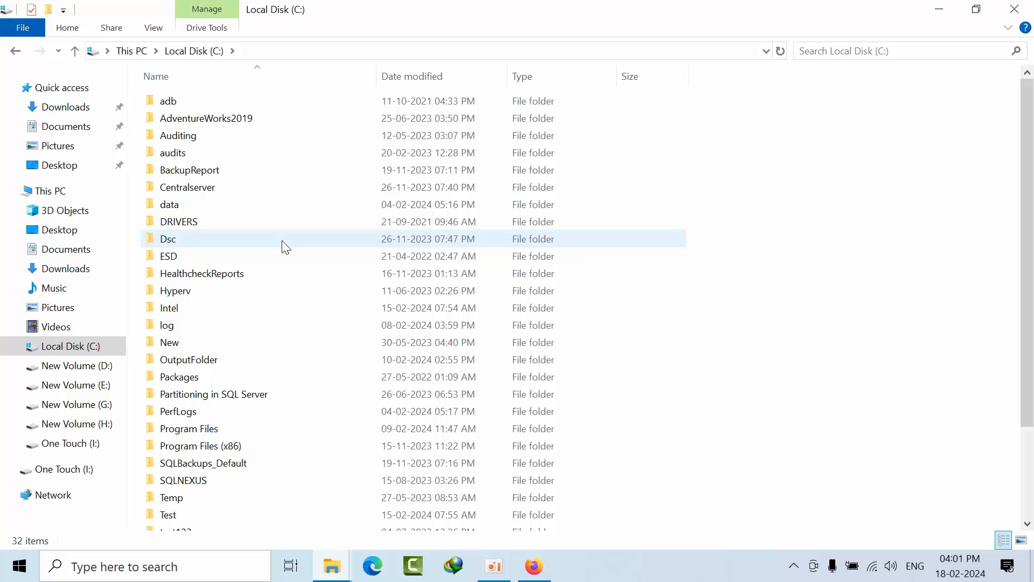
scroll("down", 3)
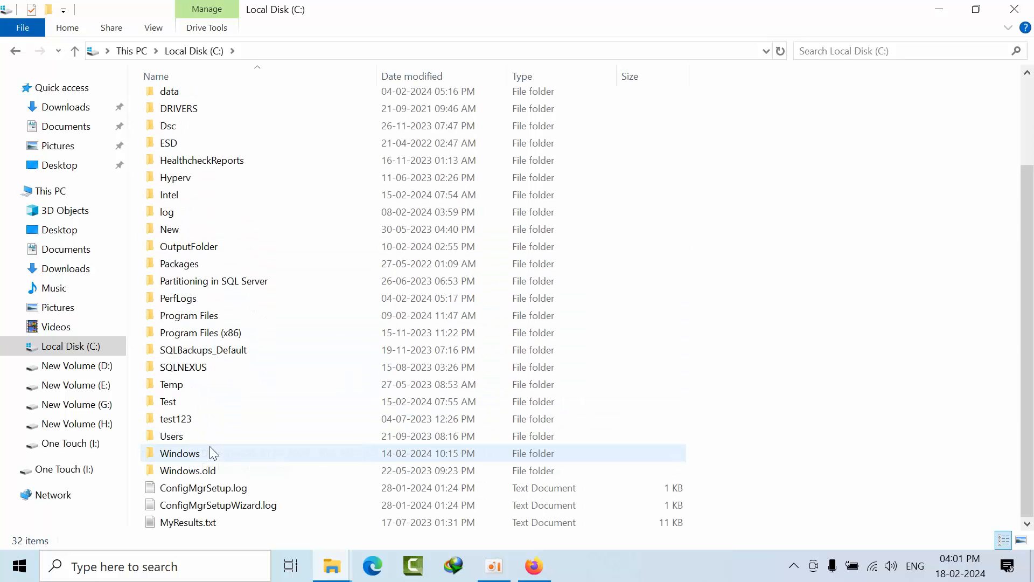
double_click(179, 452)
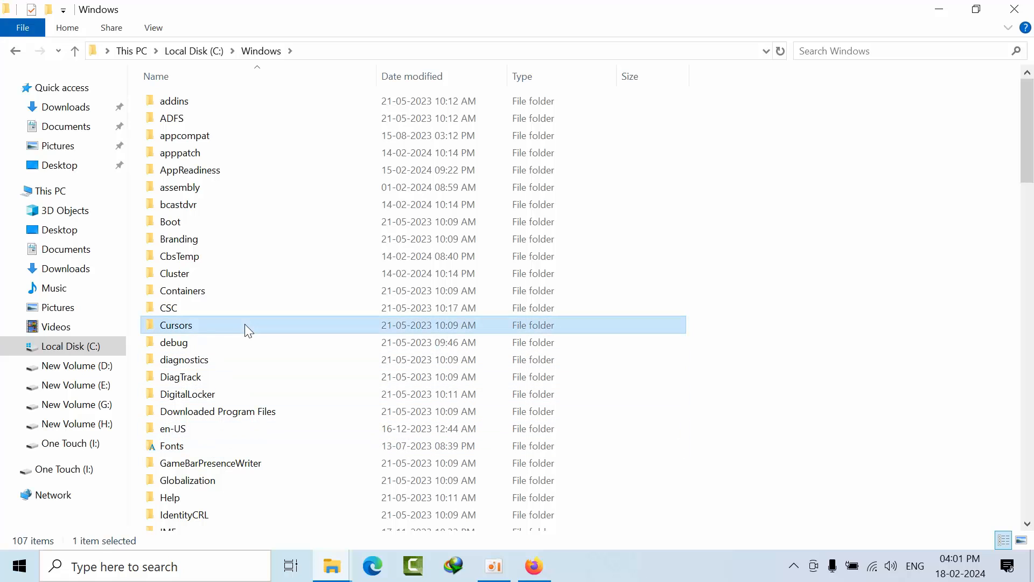
Scroll through Windows and enter the SysWOW64 folder
scroll("down", 3)
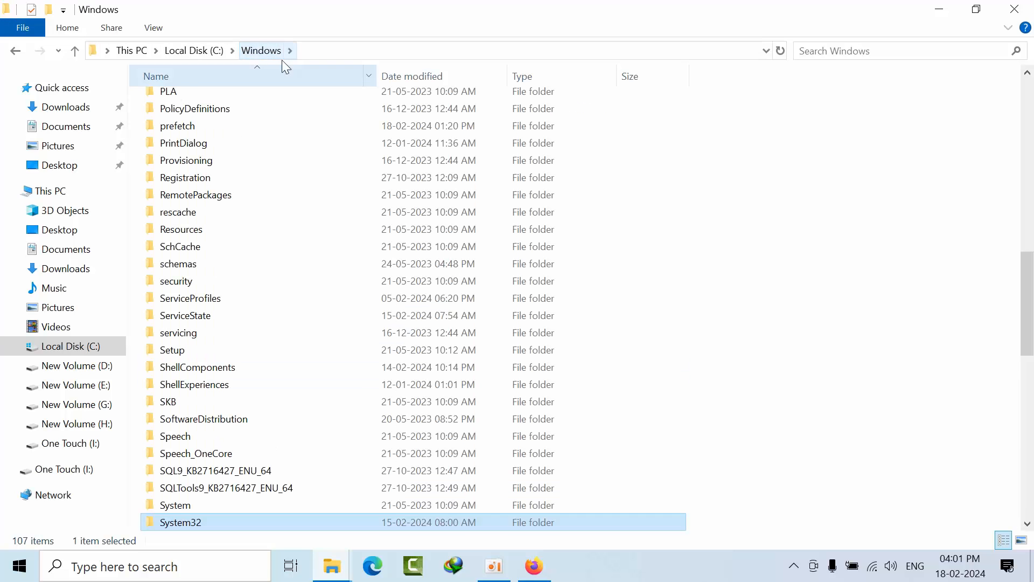
mouse_move(207, 528)
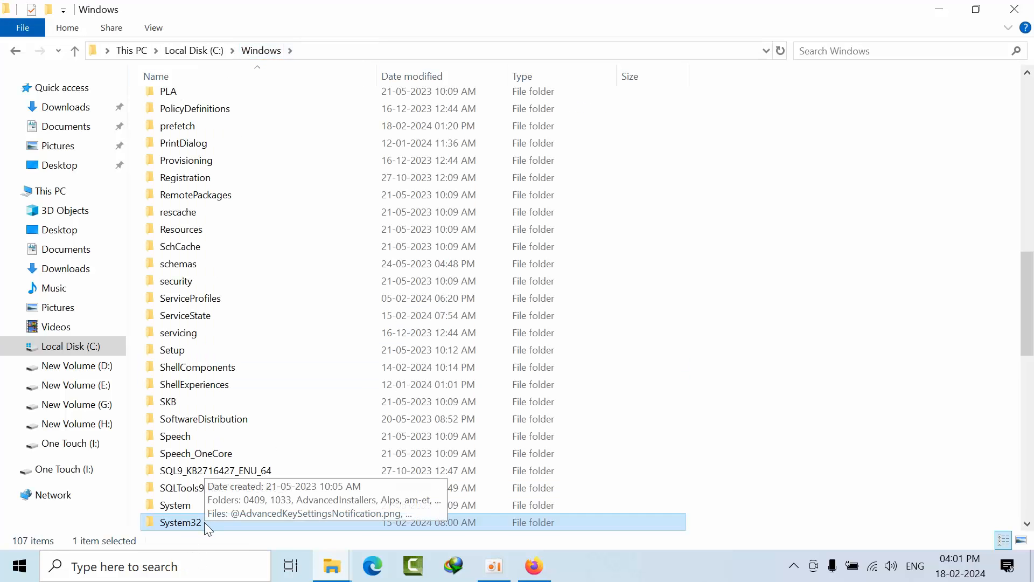
left_click(185, 315)
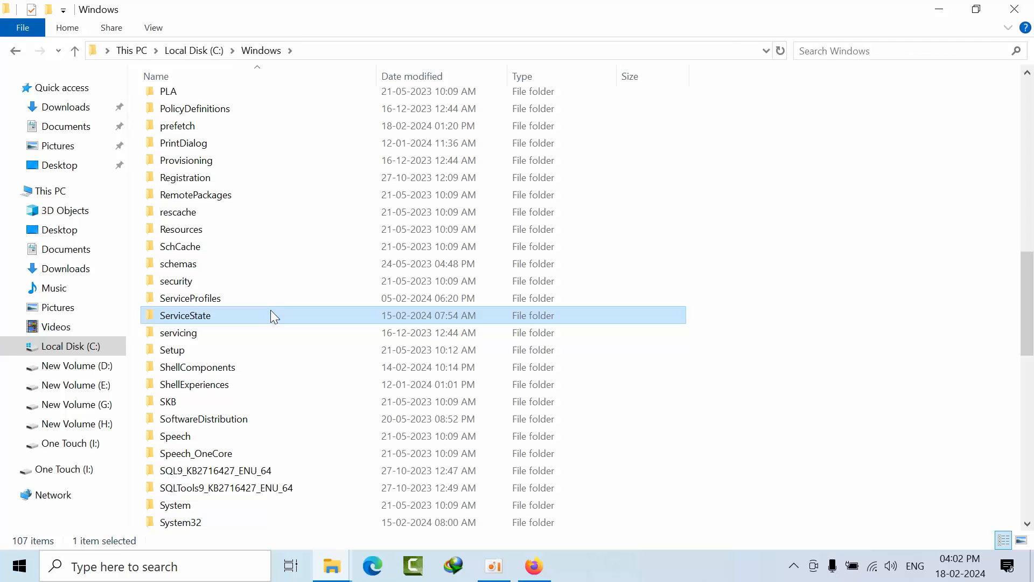
scroll("down", 3)
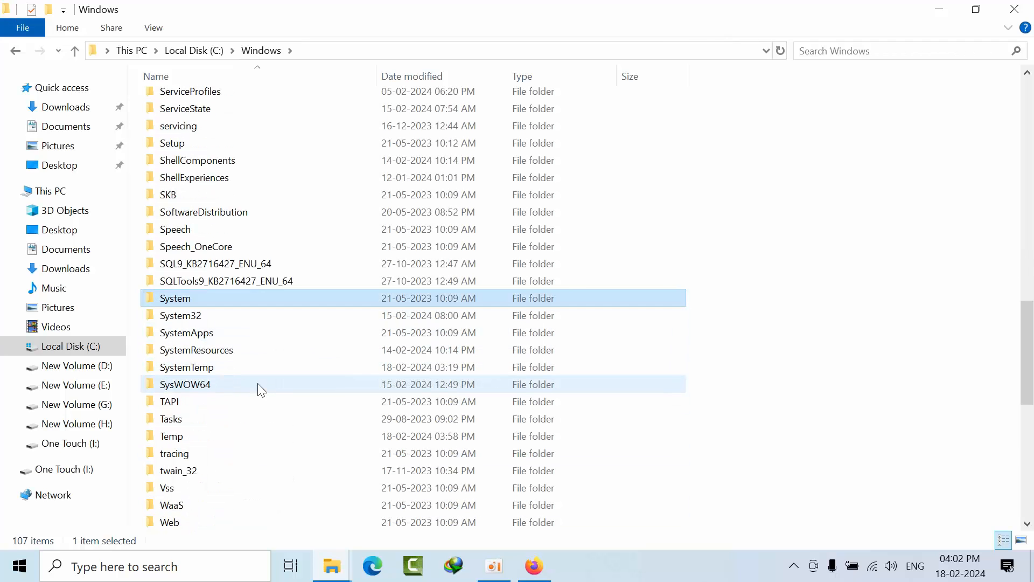
double_click(186, 384)
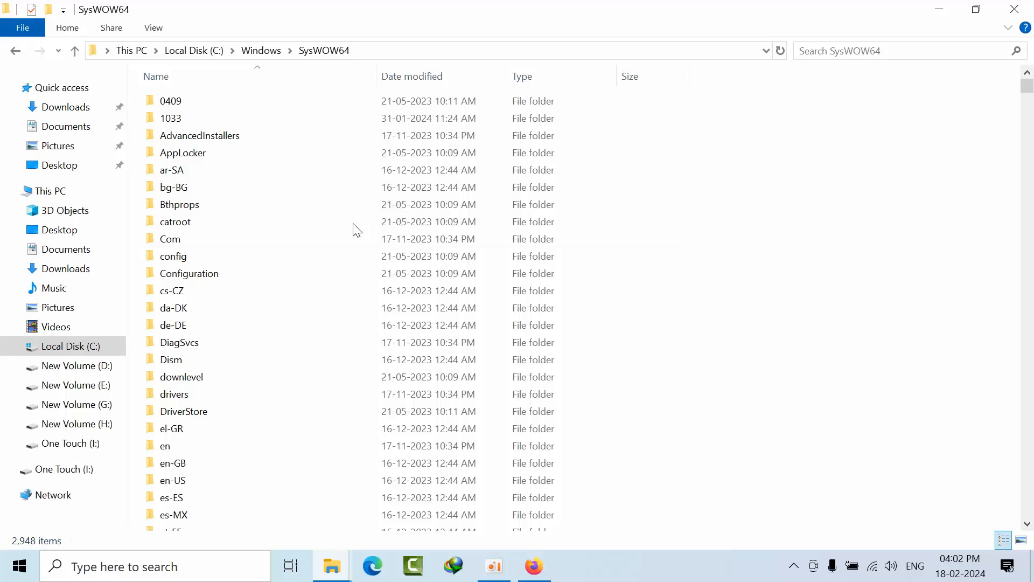
Search SysWOW64 for msoledbsql.dll and bring up the file's context menu
left_click(861, 50)
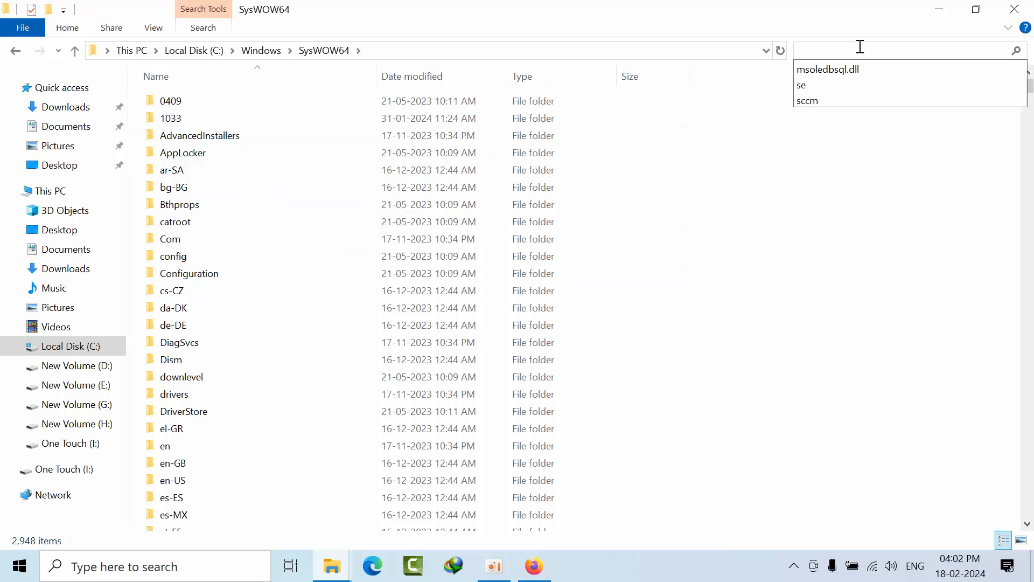
type("msoledb")
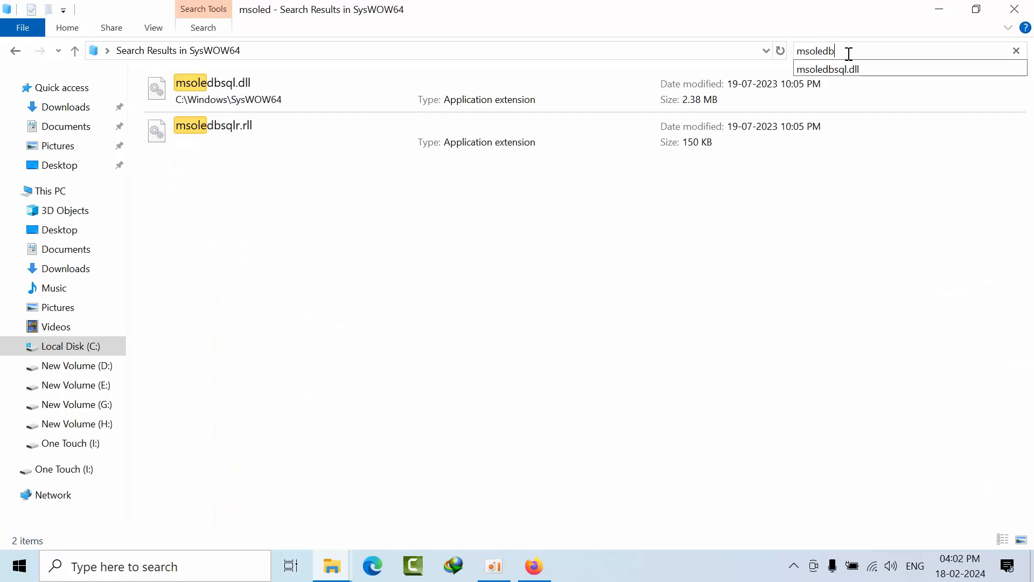
type("sql")
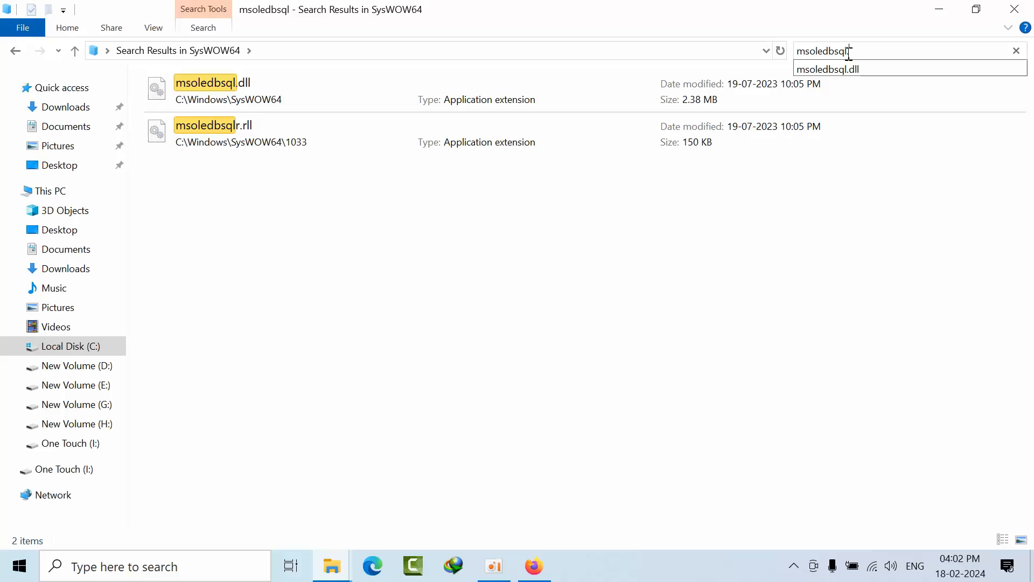
left_click(828, 69)
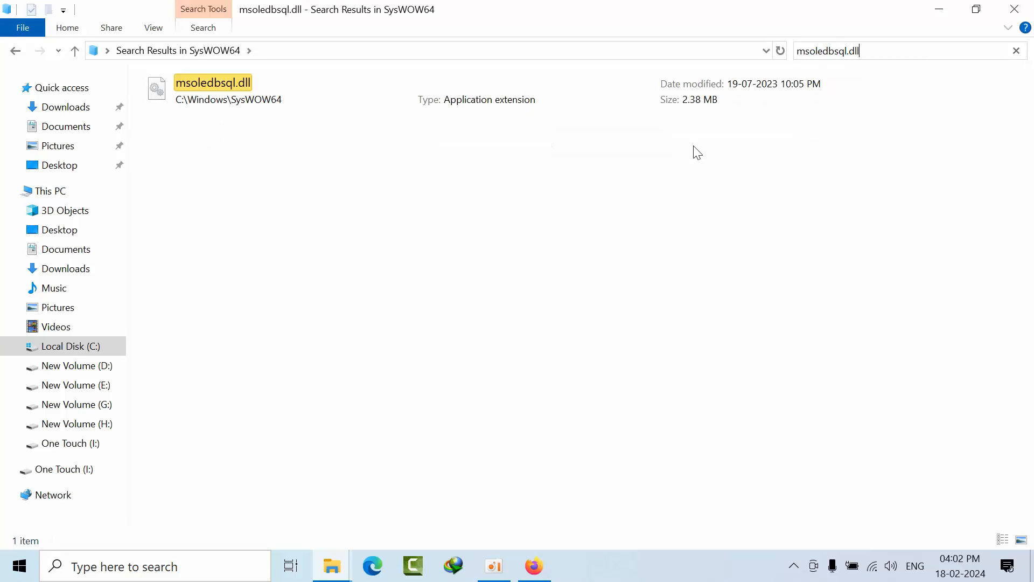
right_click(212, 83)
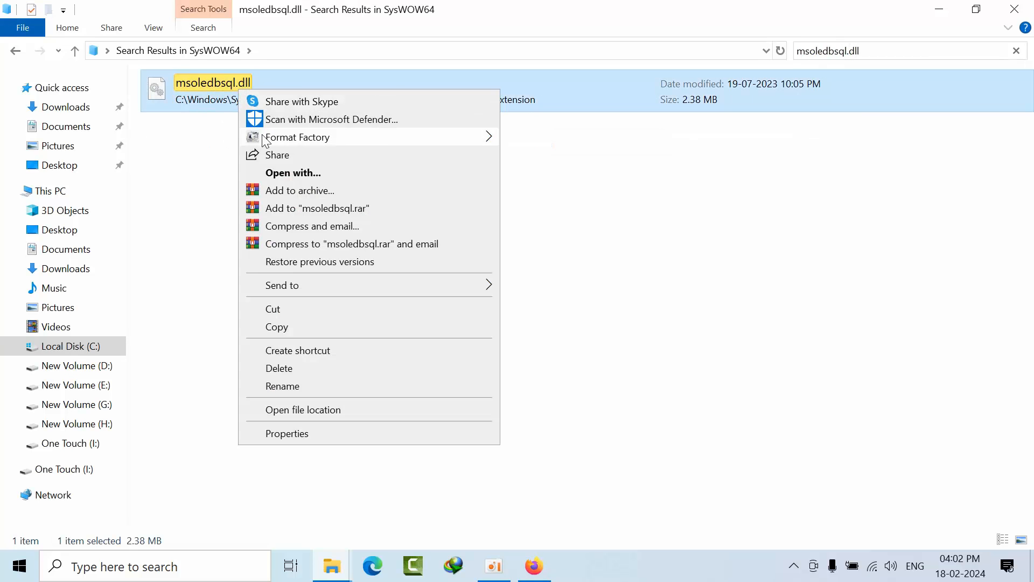
Show msoledbsql.dll Properties Details with product version 18.6.0007.0
left_click(287, 433)
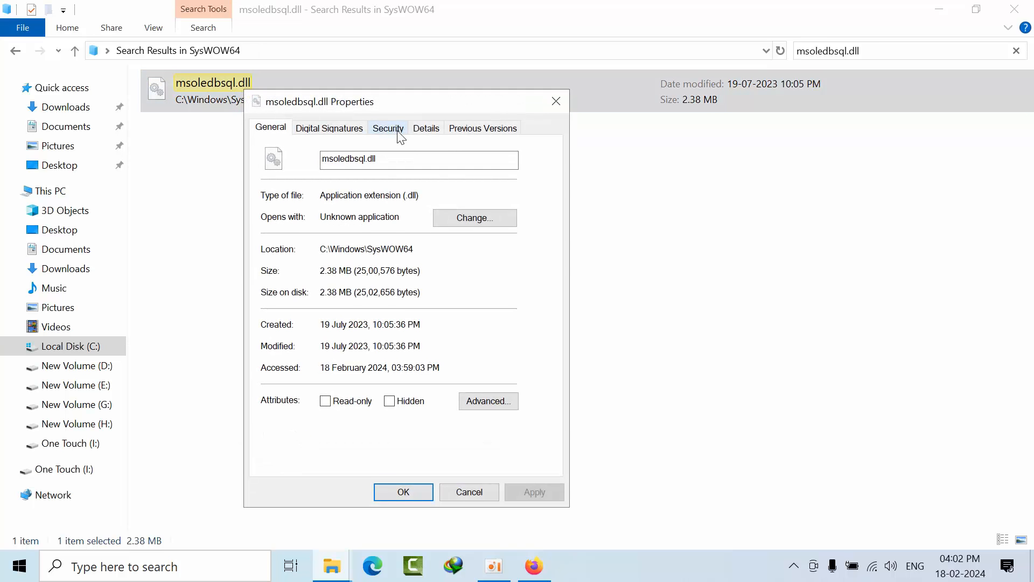
left_click(427, 127)
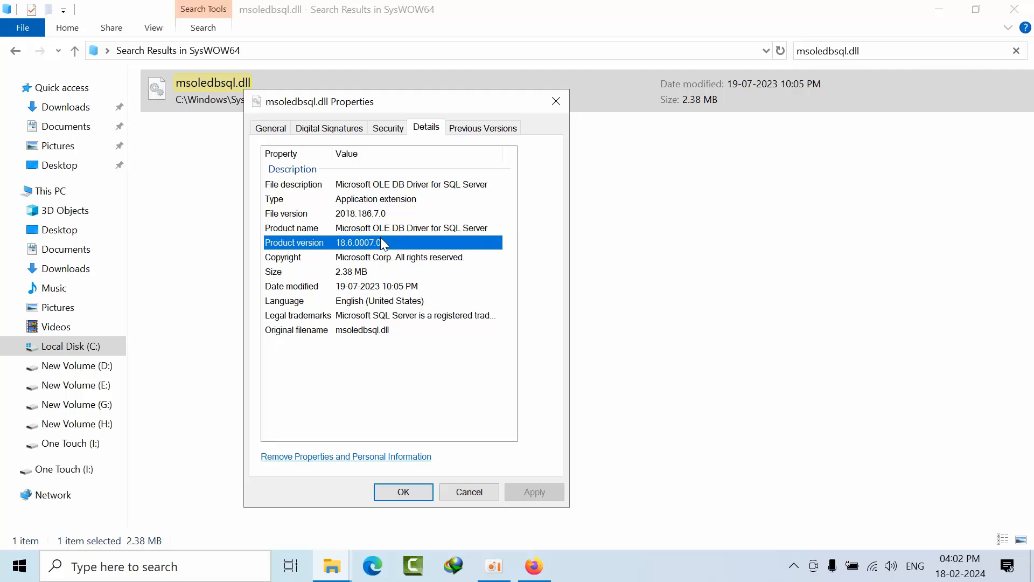
mouse_move(373, 251)
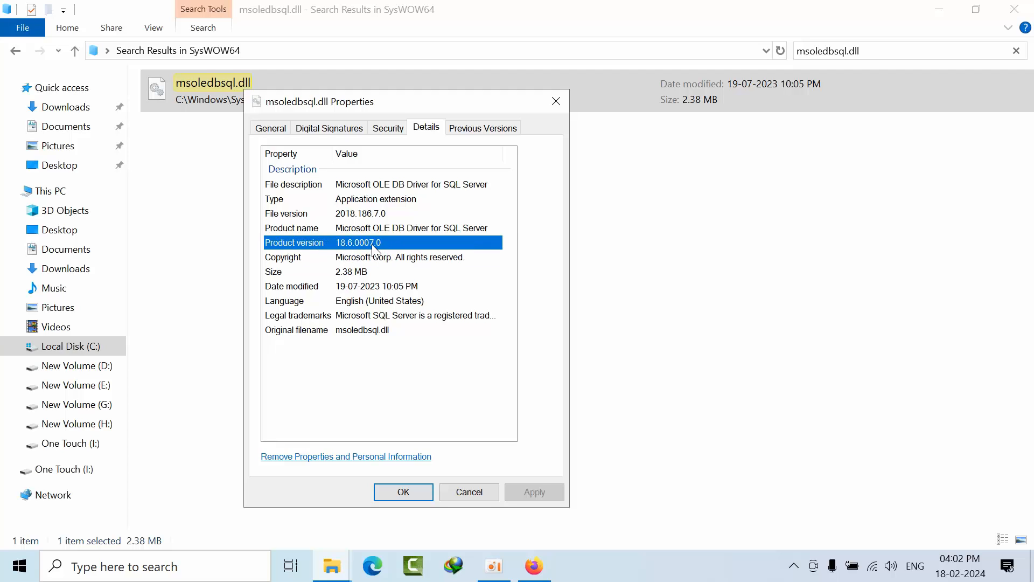
mouse_move(573, 537)
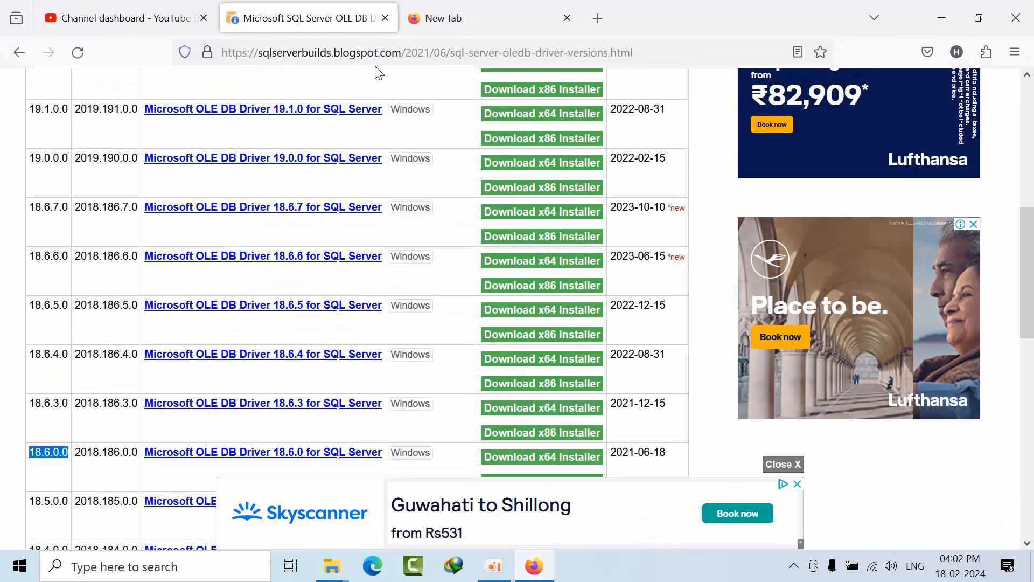
mouse_move(436, 158)
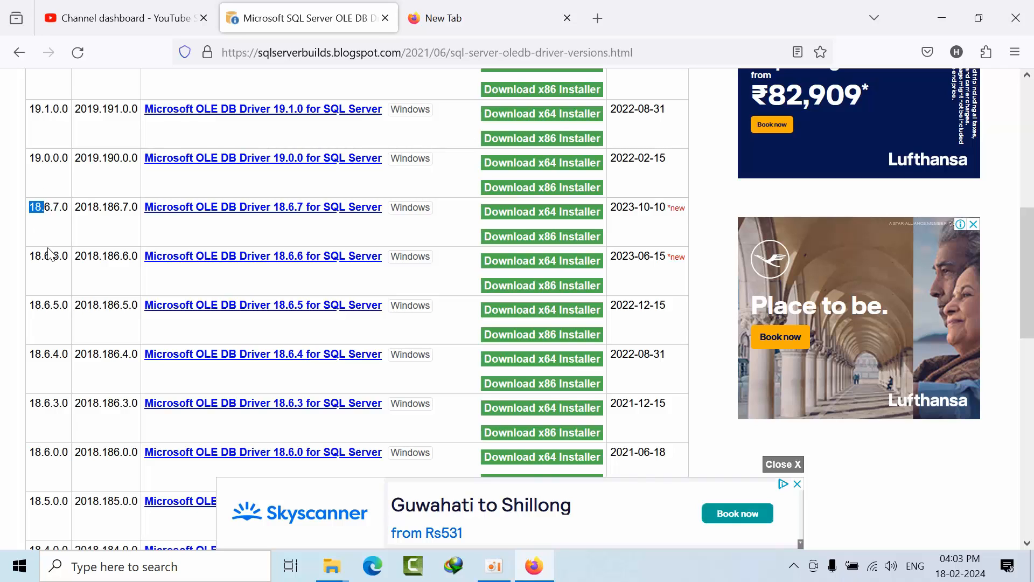
Highlight the Build column rows from 18.6.7.0 down to 18.6.0.0
left_click_drag(36, 207, 61, 453)
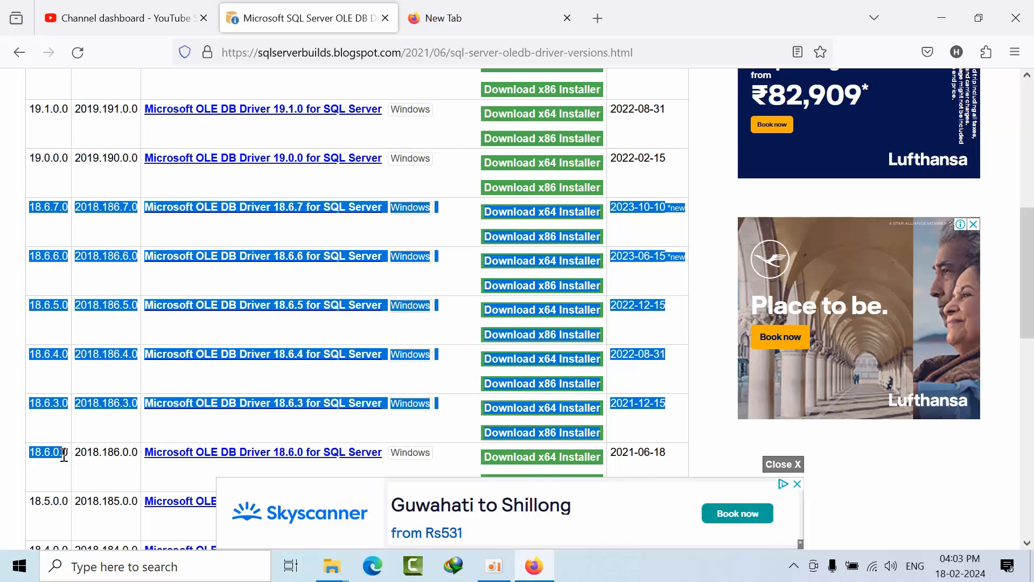
scroll("up", 3)
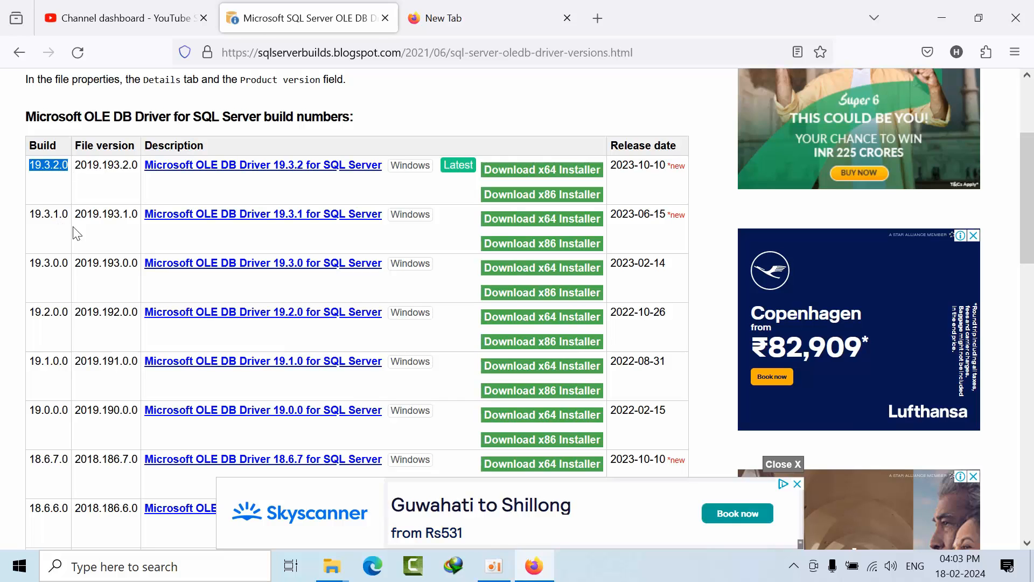
mouse_move(107, 276)
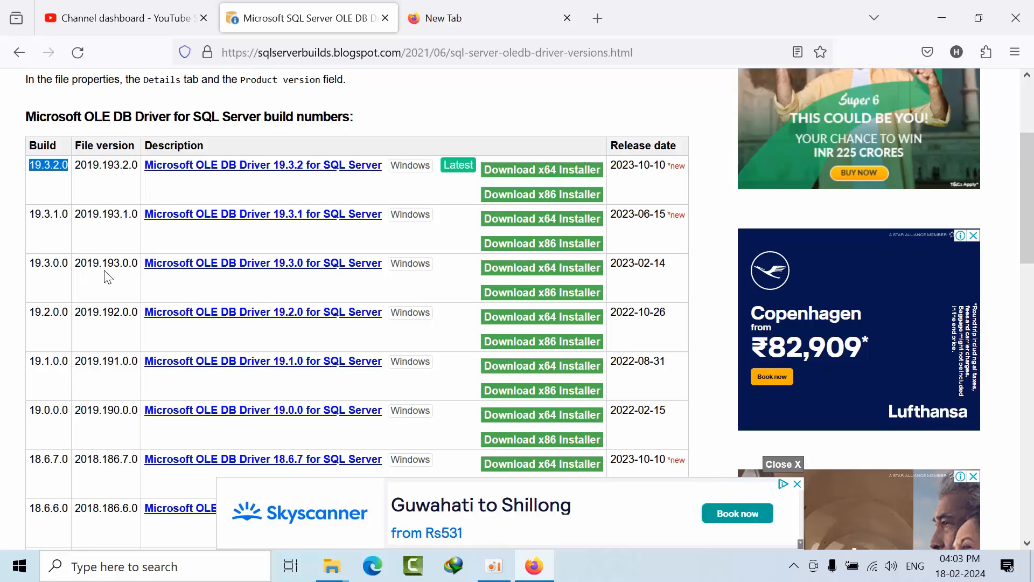
Scroll the build table back down past the 19.x builds to the 18.6 entries
scroll("down", 3)
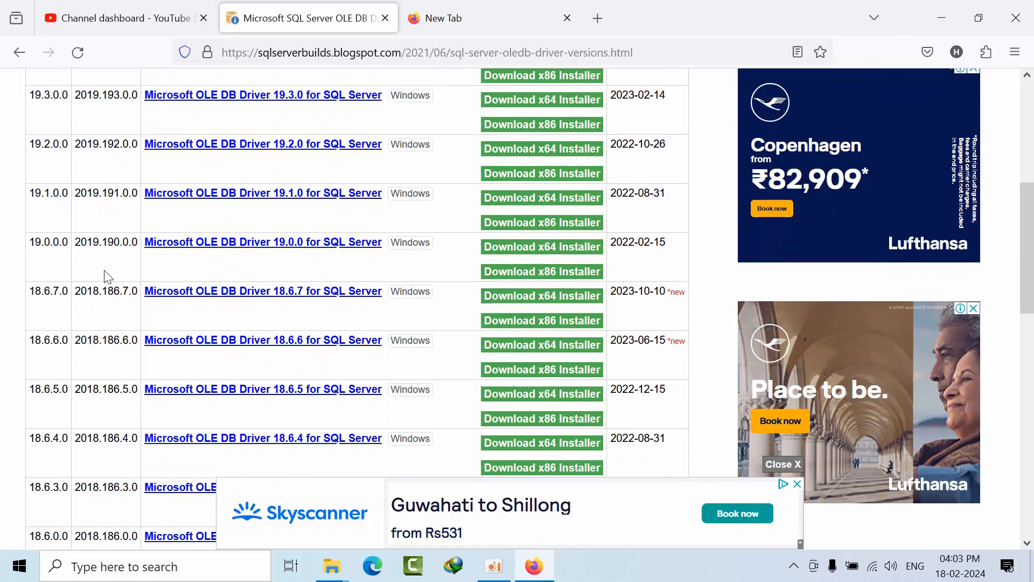